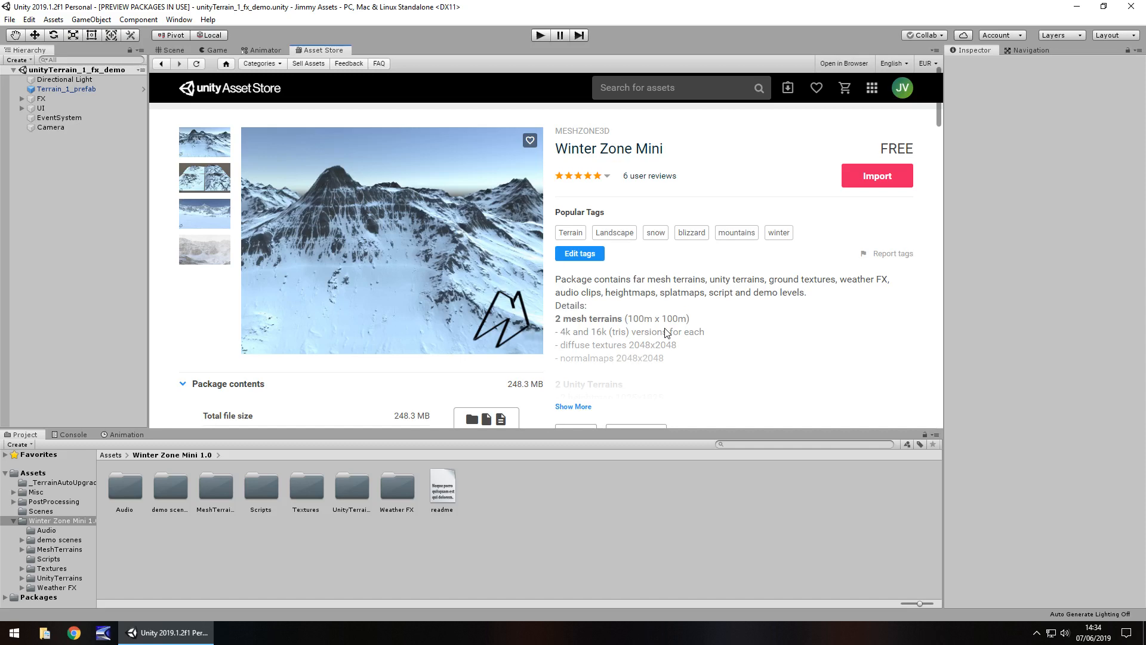
Leave the Asset Store page for the Scene view.
{"action": "left_click", "coordinate": [173, 50]}
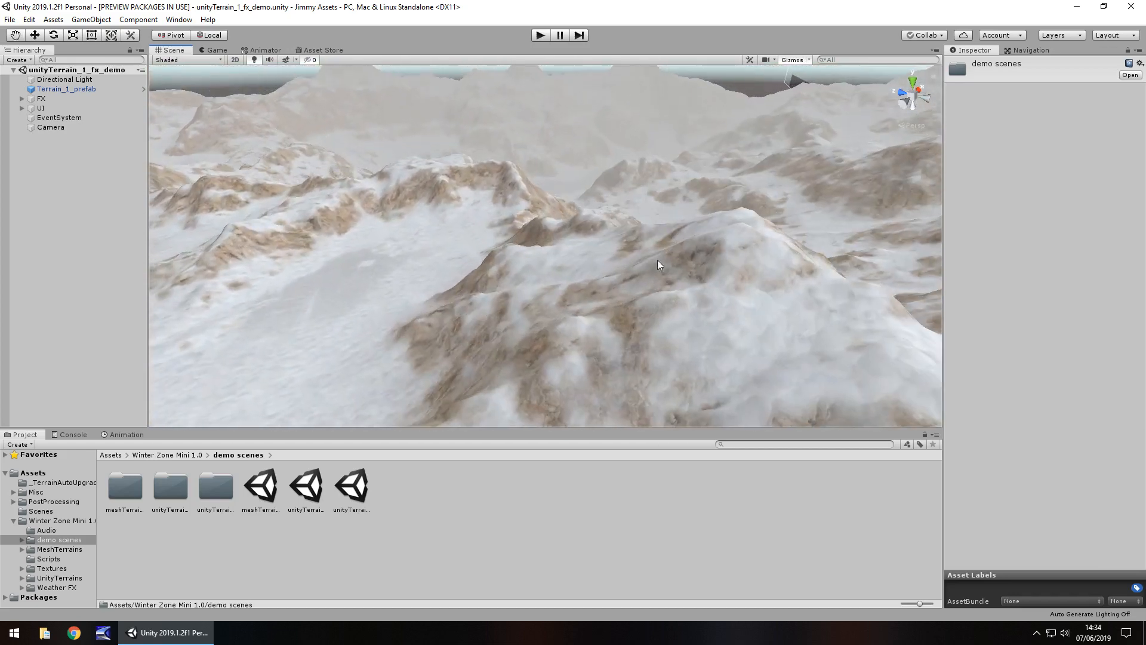
Put Terrain_1_prefab in Raise or Lower Terrain mode and play the storm demo scene.
{"action": "left_click", "coordinate": [66, 89]}
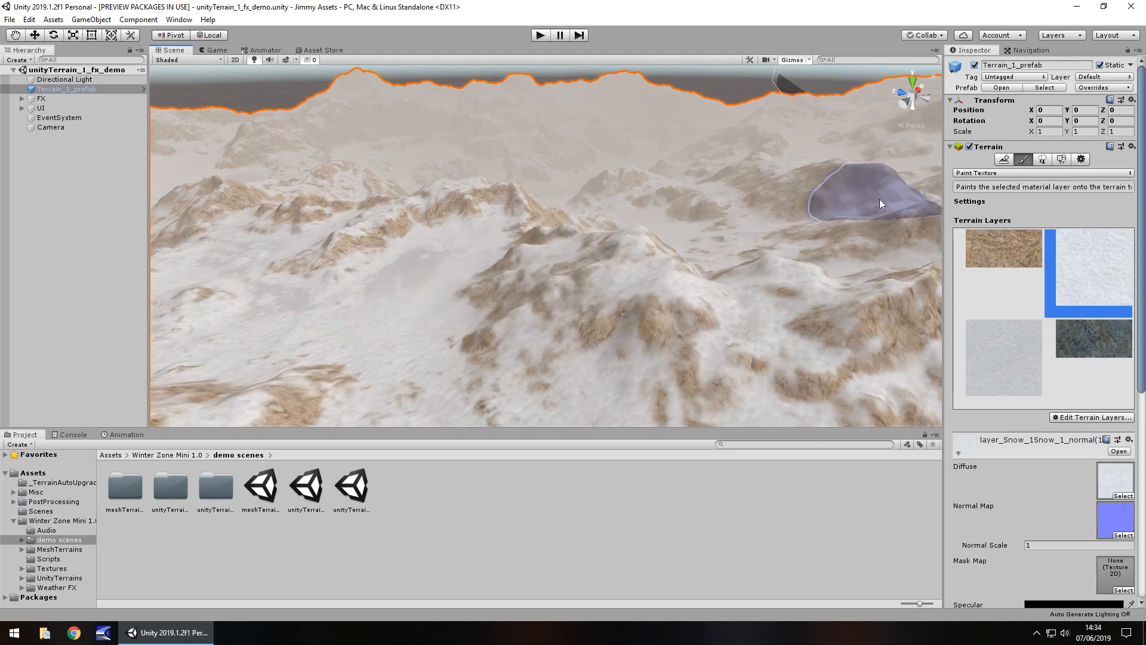
{"action": "left_click", "coordinate": [1042, 172]}
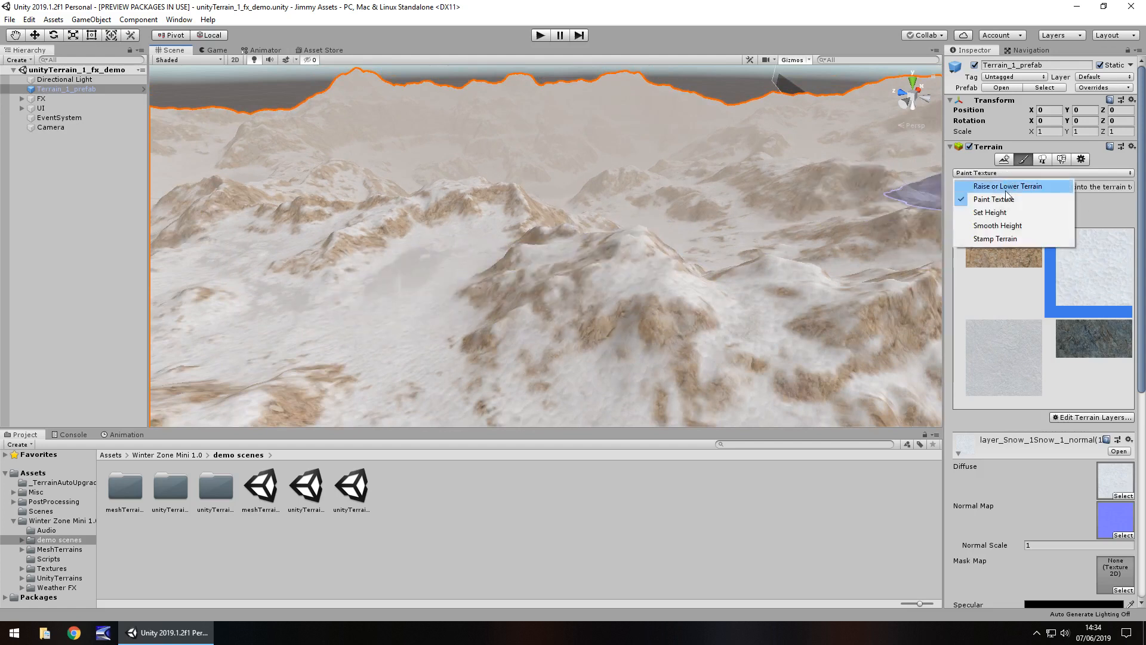
{"action": "left_click", "coordinate": [1008, 186]}
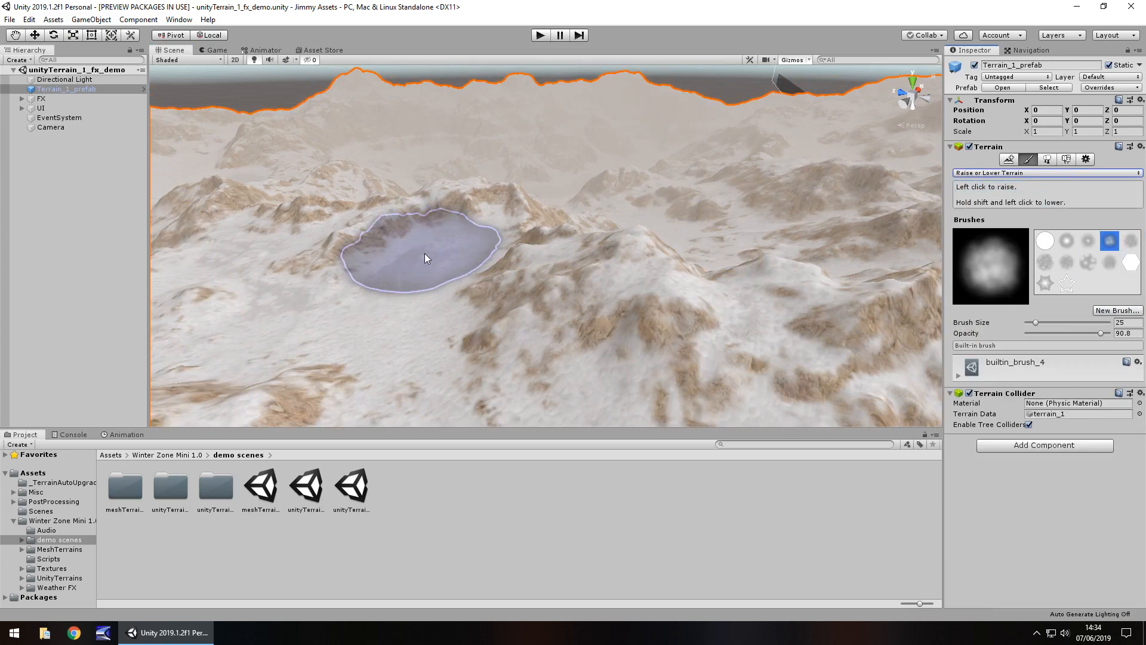
{"action": "left_click", "coordinate": [426, 258]}
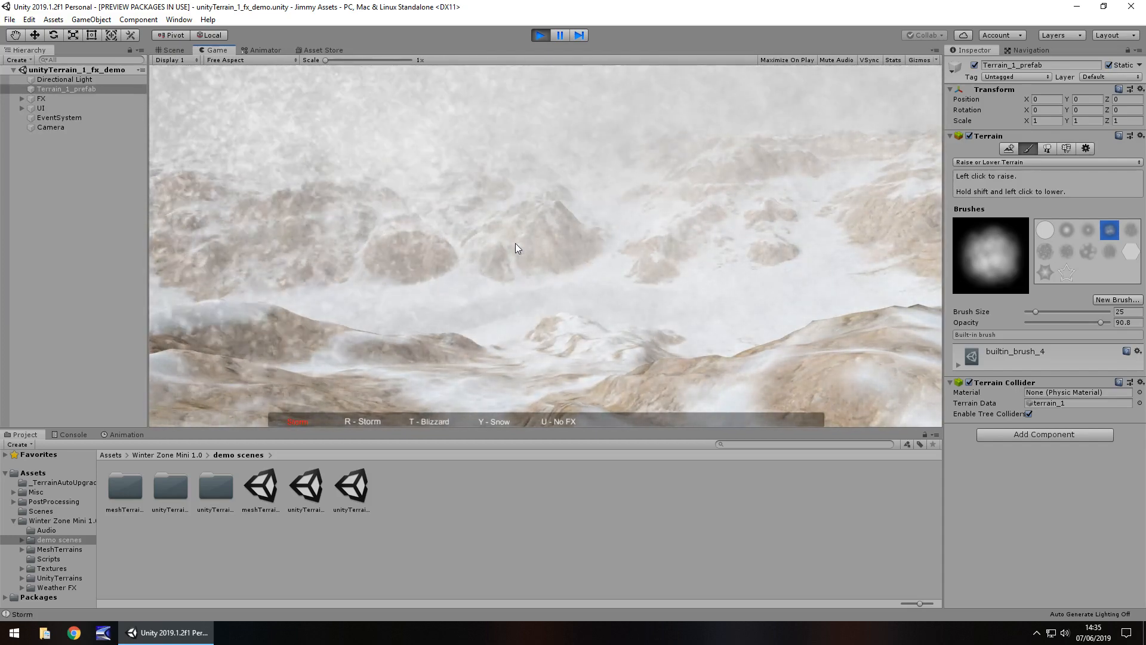
Switch the weather effect to Blizzard with the T key.
{"action": "key", "text": "t"}
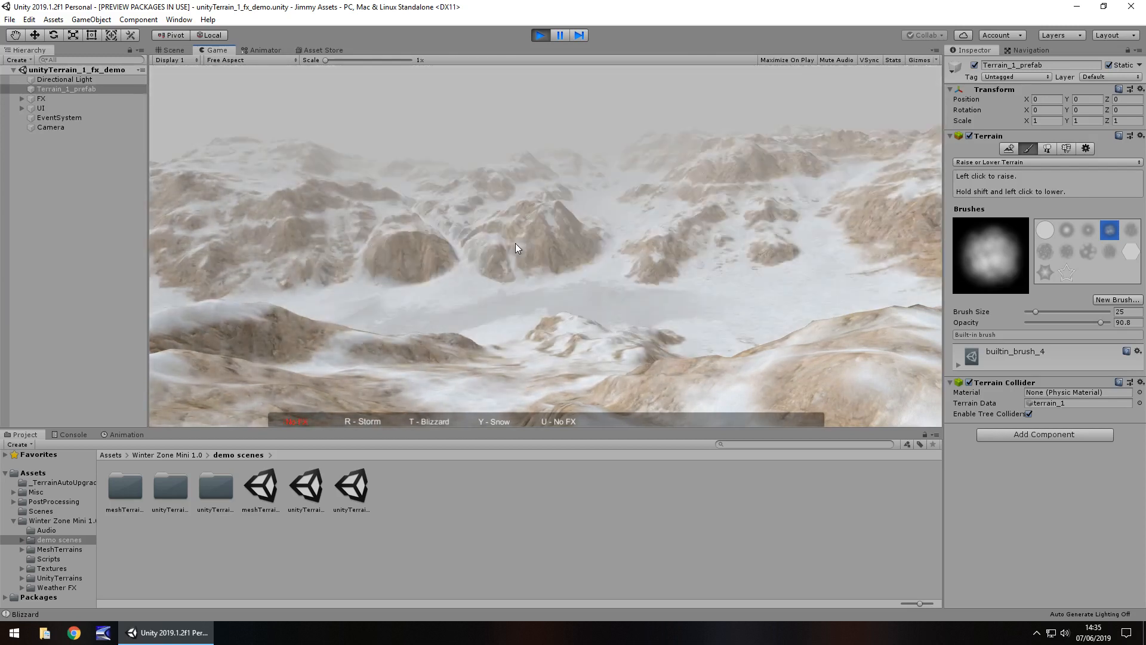
{"action": "mouse_move", "coordinate": [515, 248]}
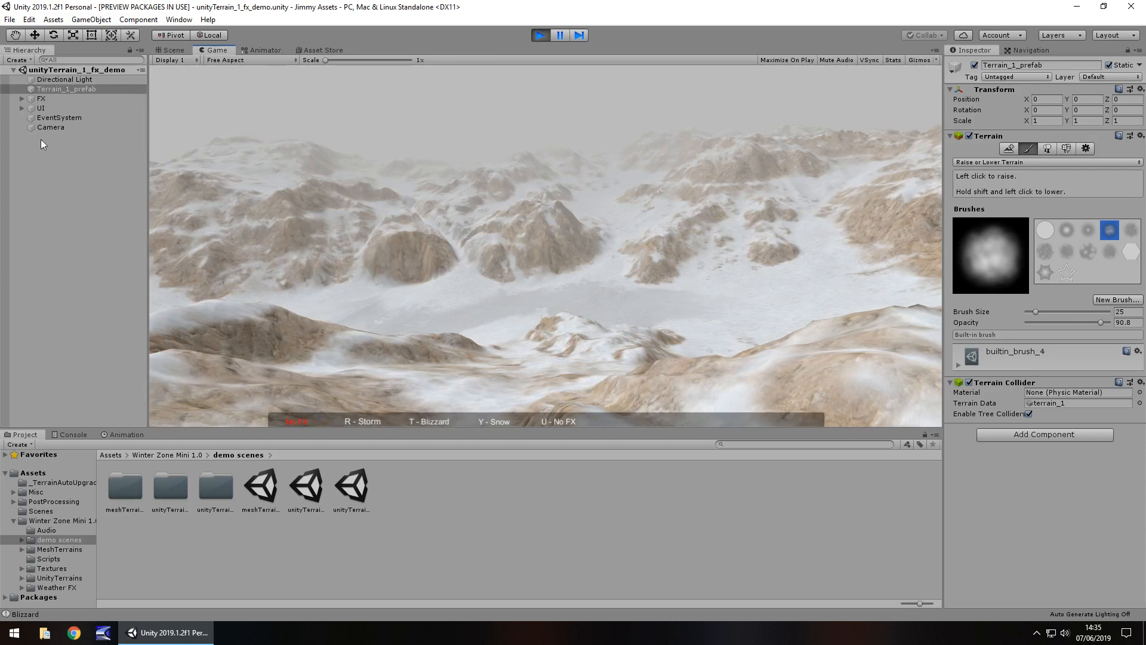
{"action": "mouse_move", "coordinate": [398, 242]}
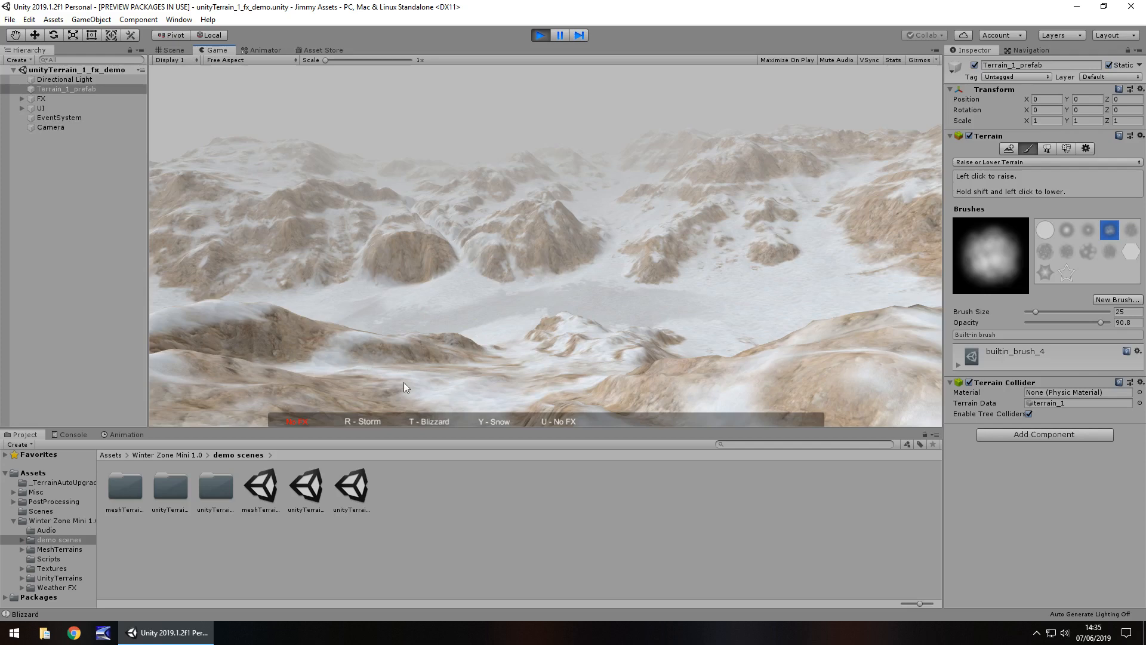
{"action": "mouse_move", "coordinate": [166, 97]}
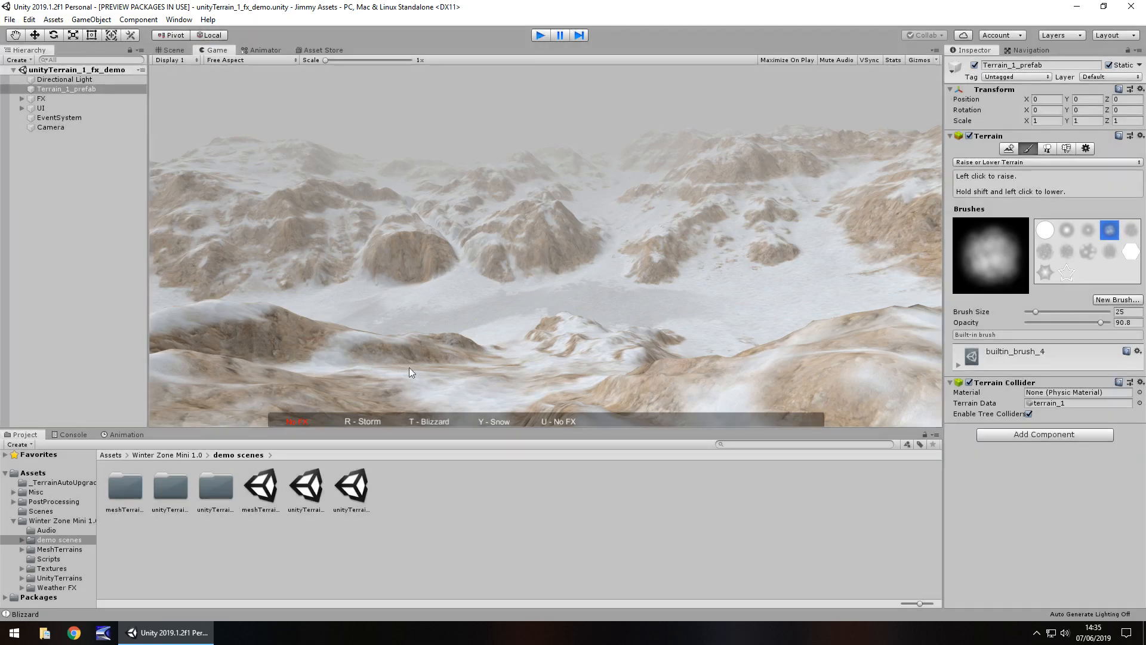
Open the unityTerrain_2_sunny_demo scene.
{"action": "double_click", "coordinate": [352, 485]}
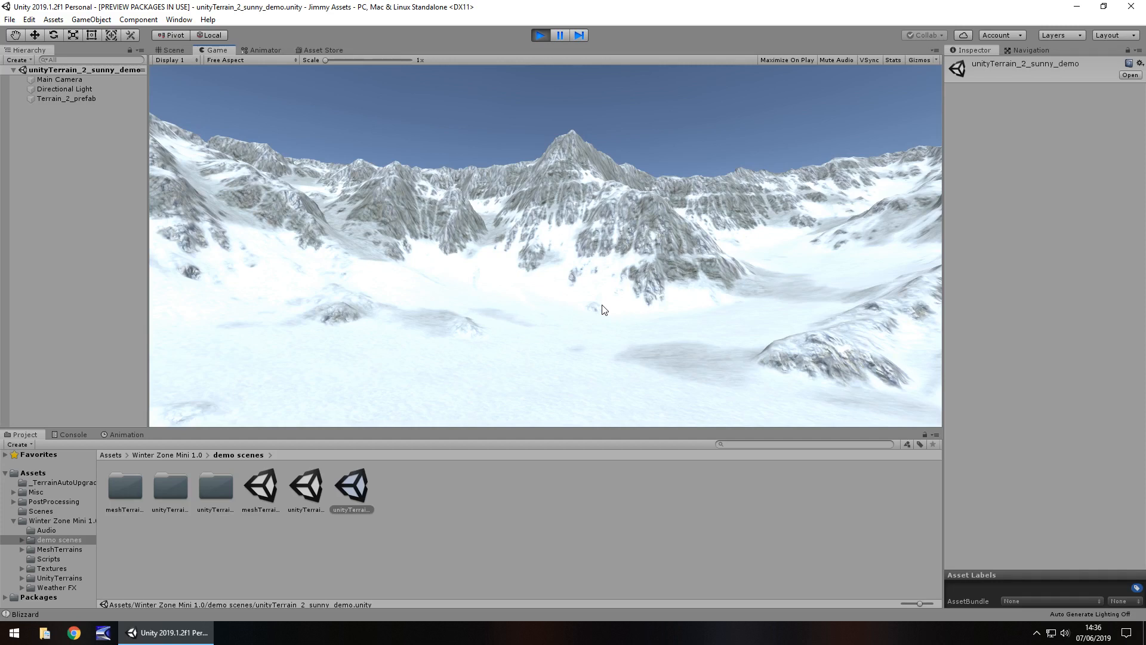
{"action": "mouse_move", "coordinate": [615, 310]}
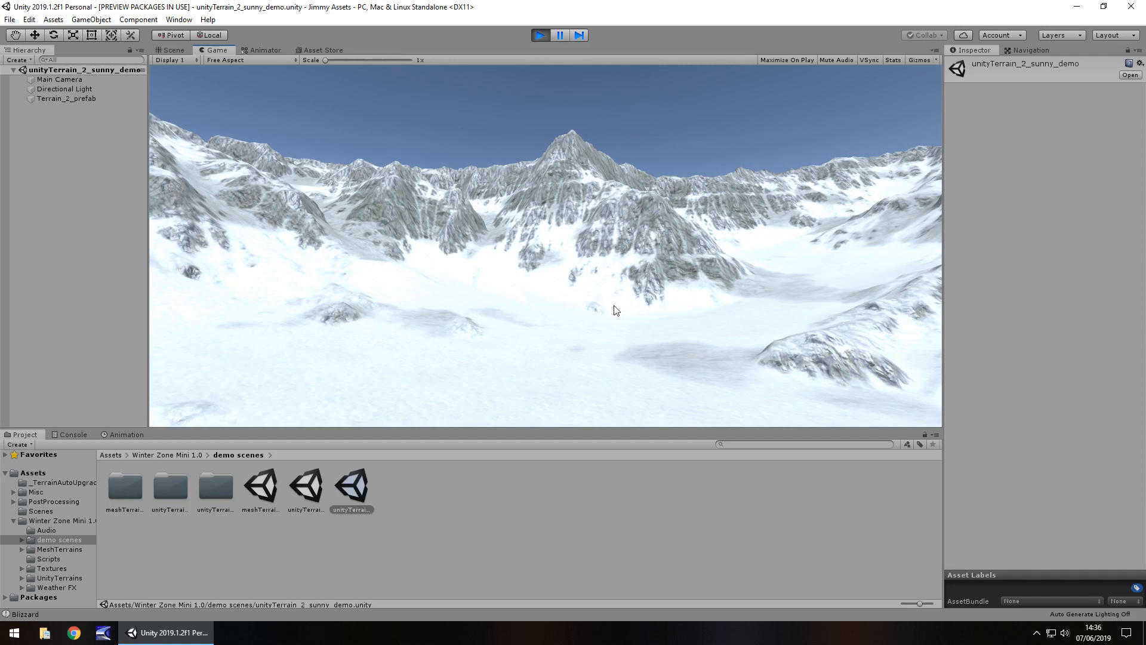
{"action": "mouse_move", "coordinate": [563, 326]}
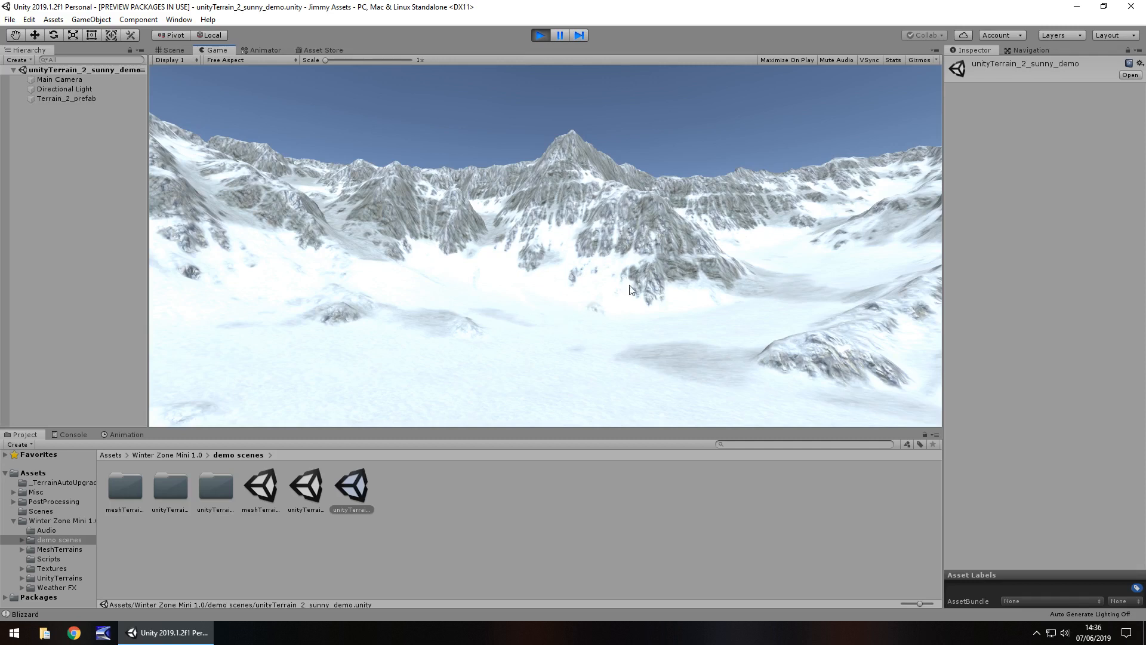
{"action": "mouse_move", "coordinate": [613, 11]}
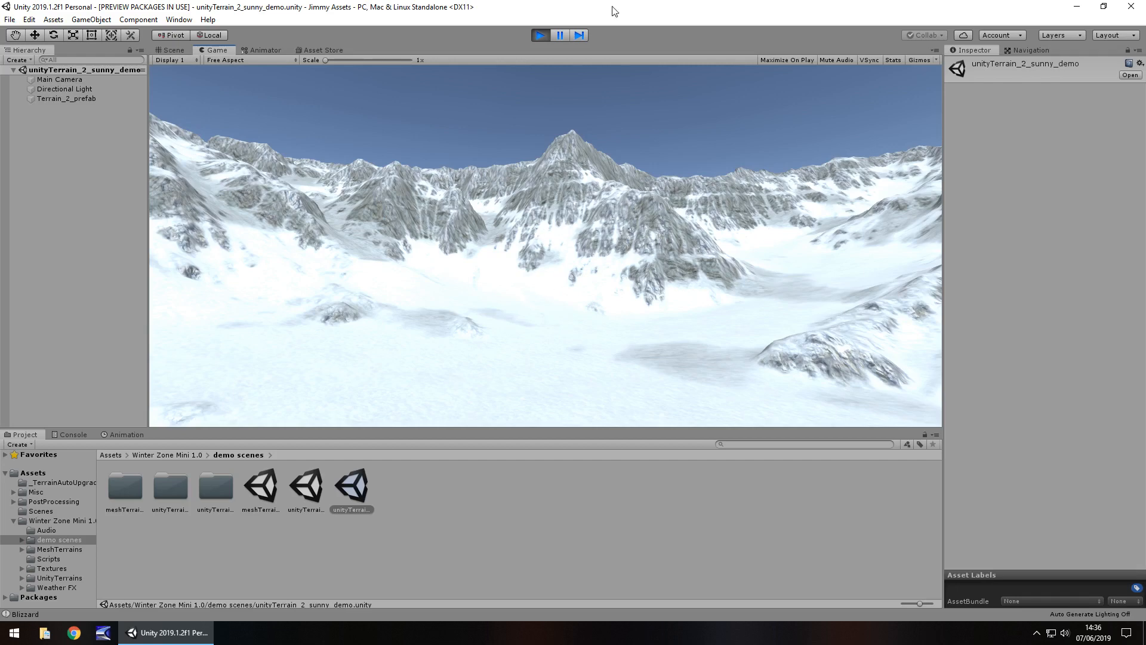
Browse the Winter Zone Mini store page and its Recommendations, then return to the Scene view.
{"action": "left_click", "coordinate": [320, 50]}
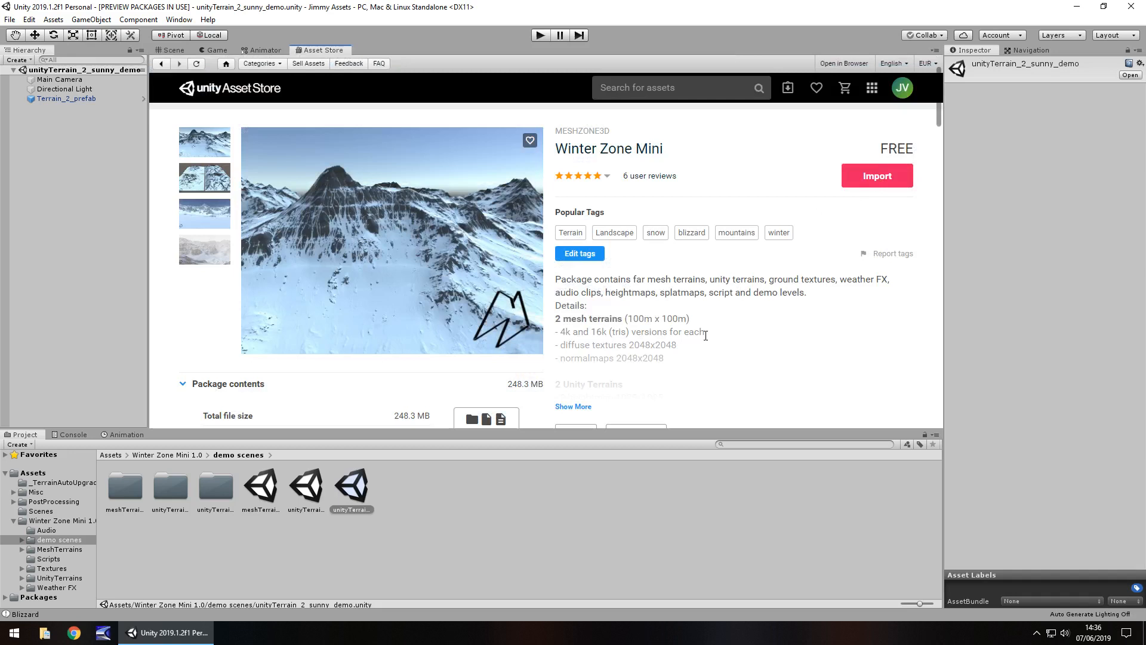
{"action": "mouse_move", "coordinate": [753, 297]}
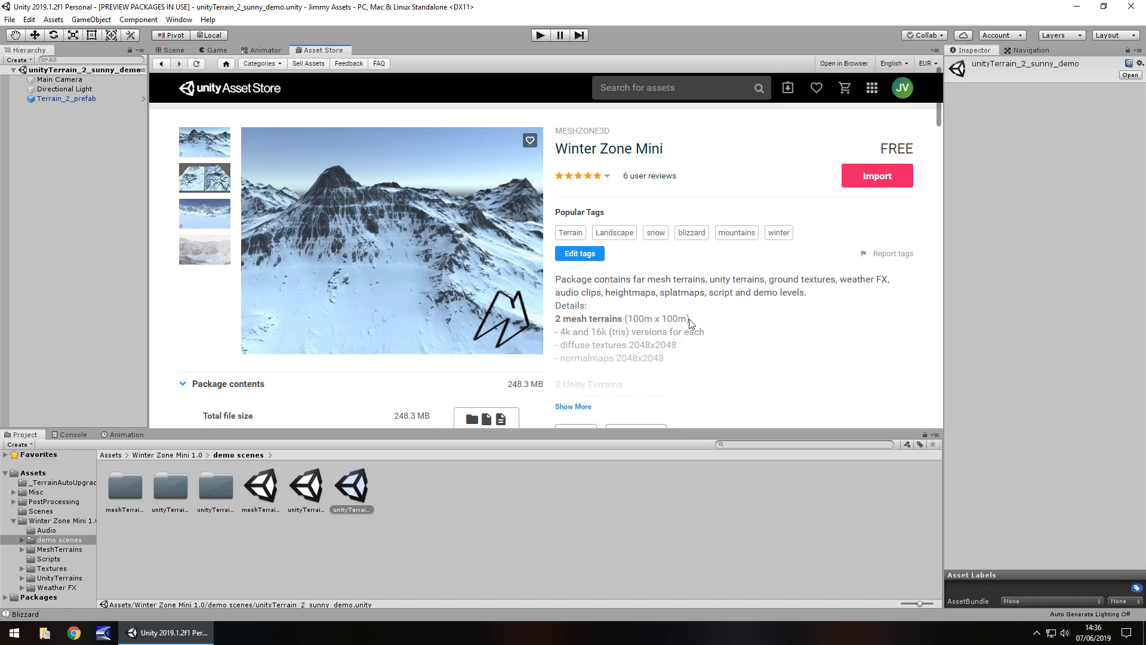
{"action": "scroll", "scroll_direction": "down", "scroll_amount": 3}
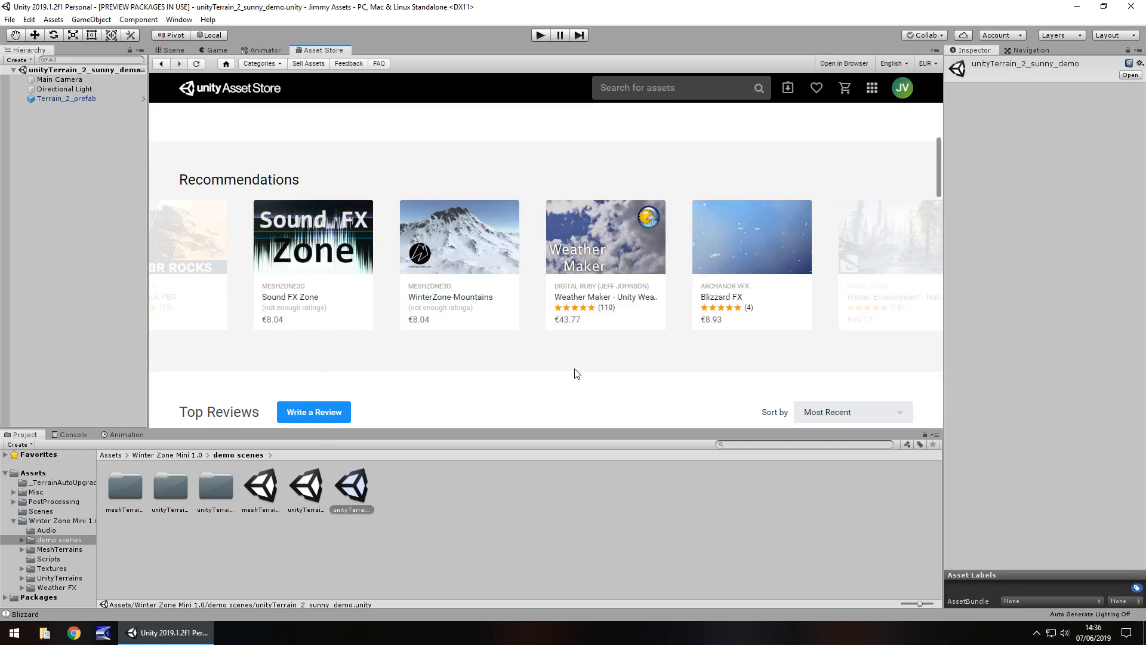
{"action": "mouse_move", "coordinate": [446, 248]}
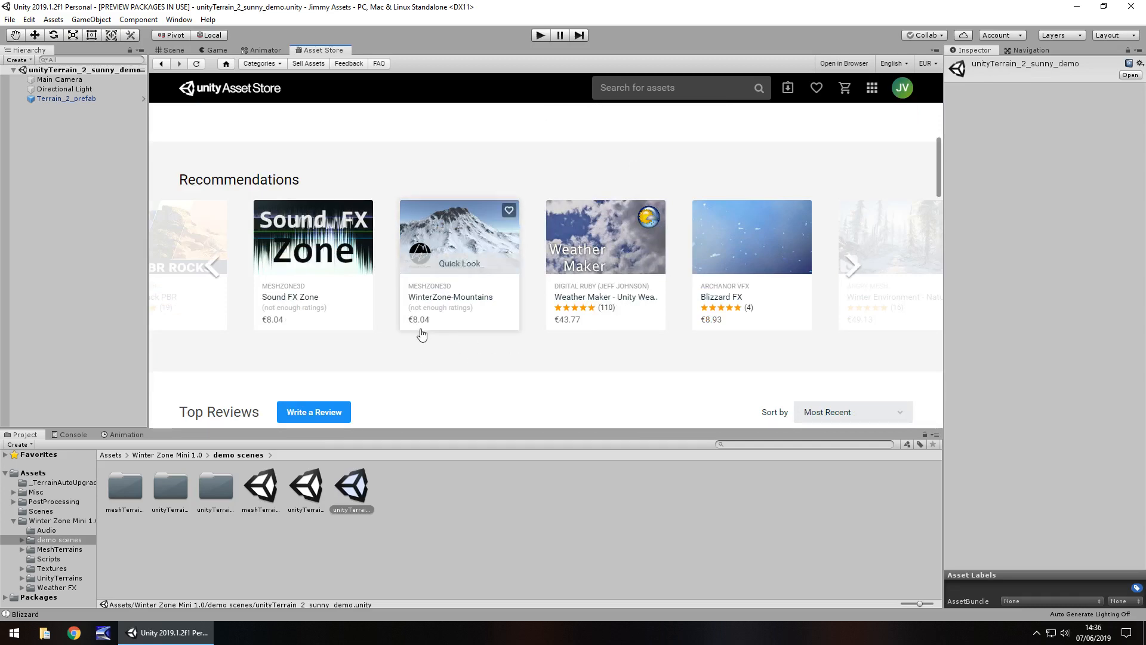
{"action": "left_click", "coordinate": [459, 235]}
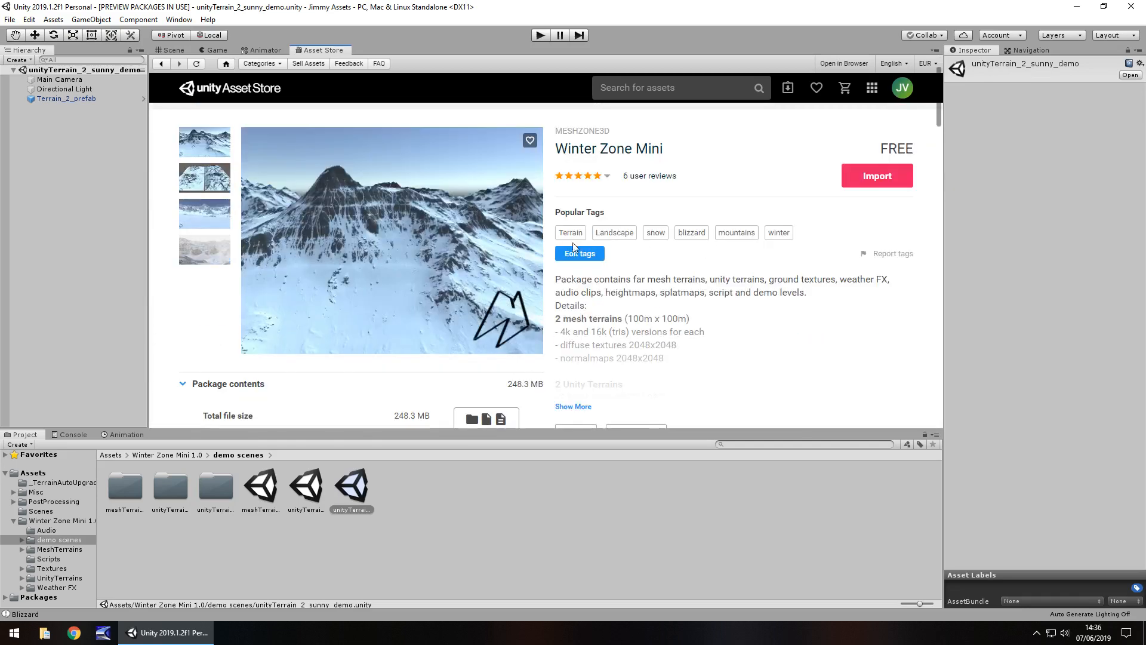
{"action": "left_click", "coordinate": [172, 50]}
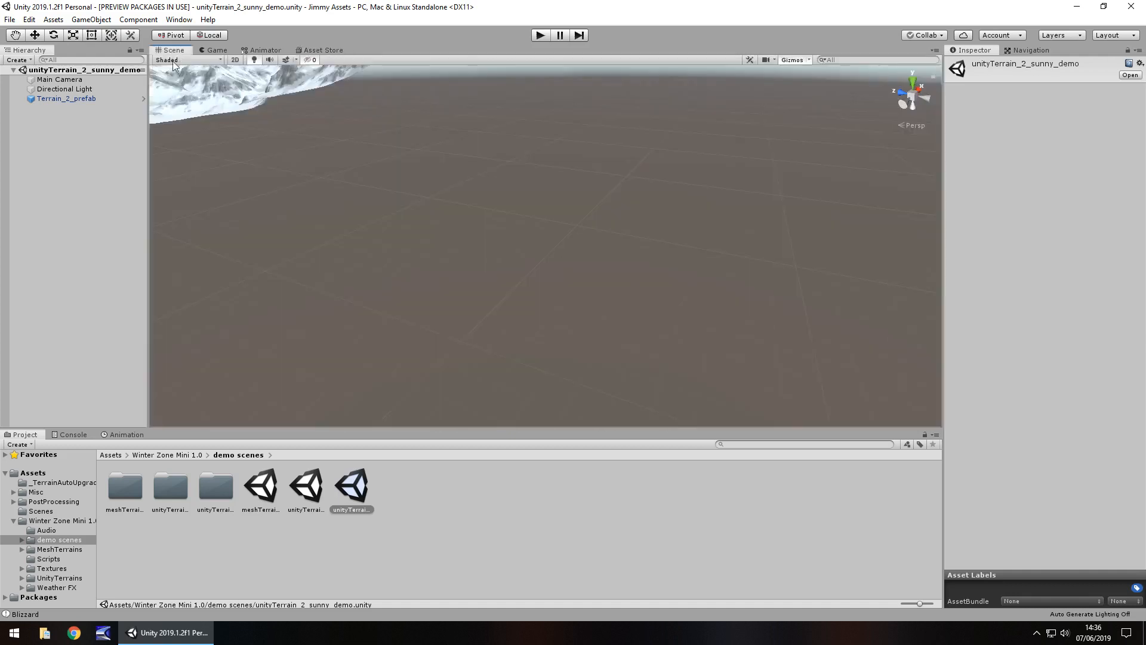
{"action": "left_click", "coordinate": [46, 530]}
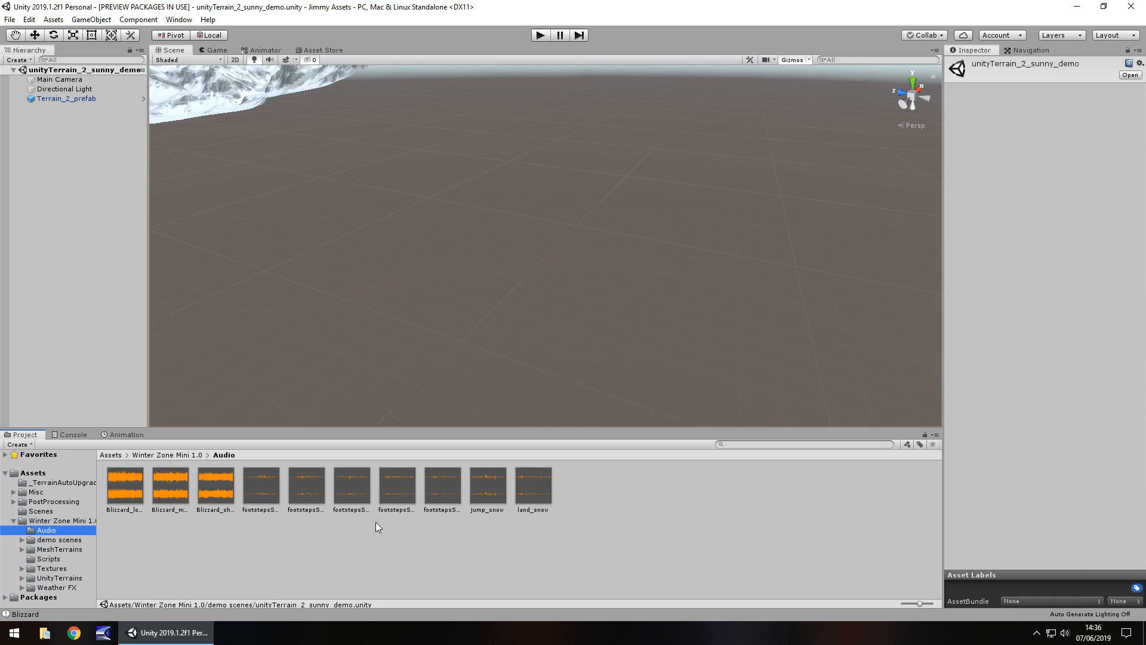
{"action": "left_click", "coordinate": [48, 559]}
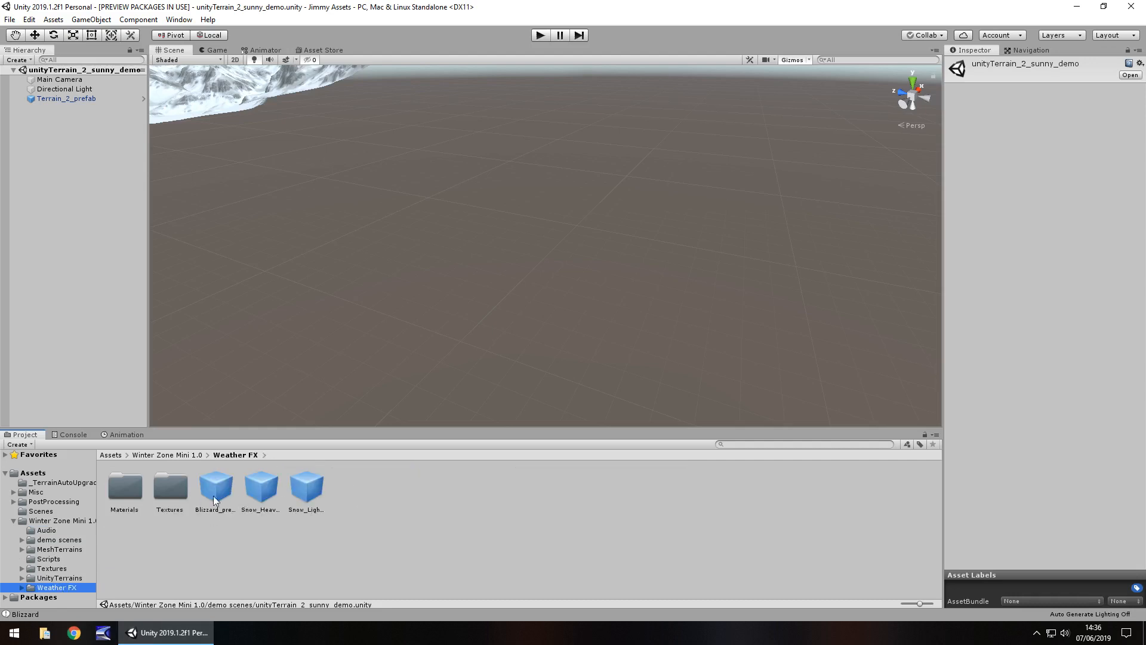
{"action": "mouse_move", "coordinate": [285, 492]}
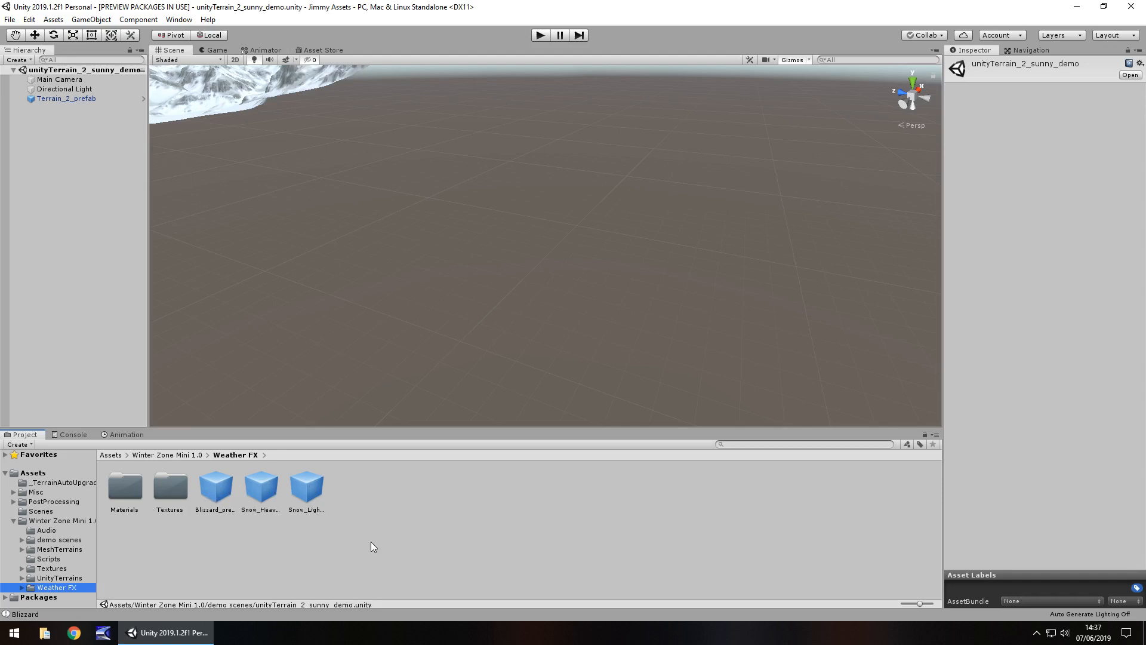
{"action": "mouse_move", "coordinate": [183, 504]}
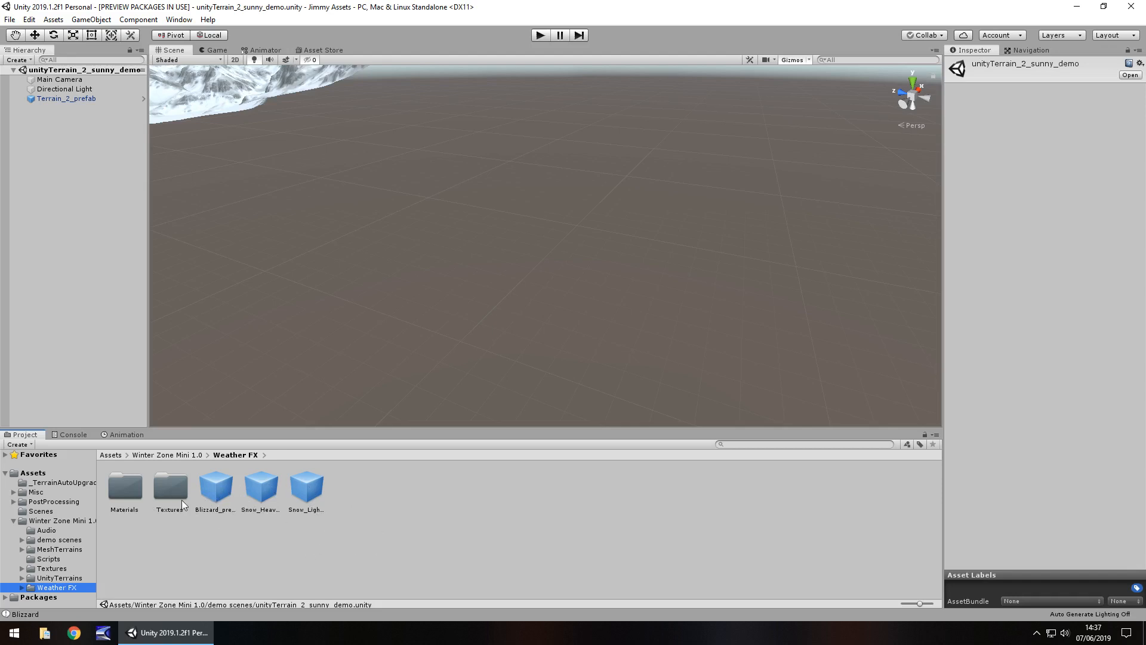
{"action": "mouse_move", "coordinate": [58, 540]}
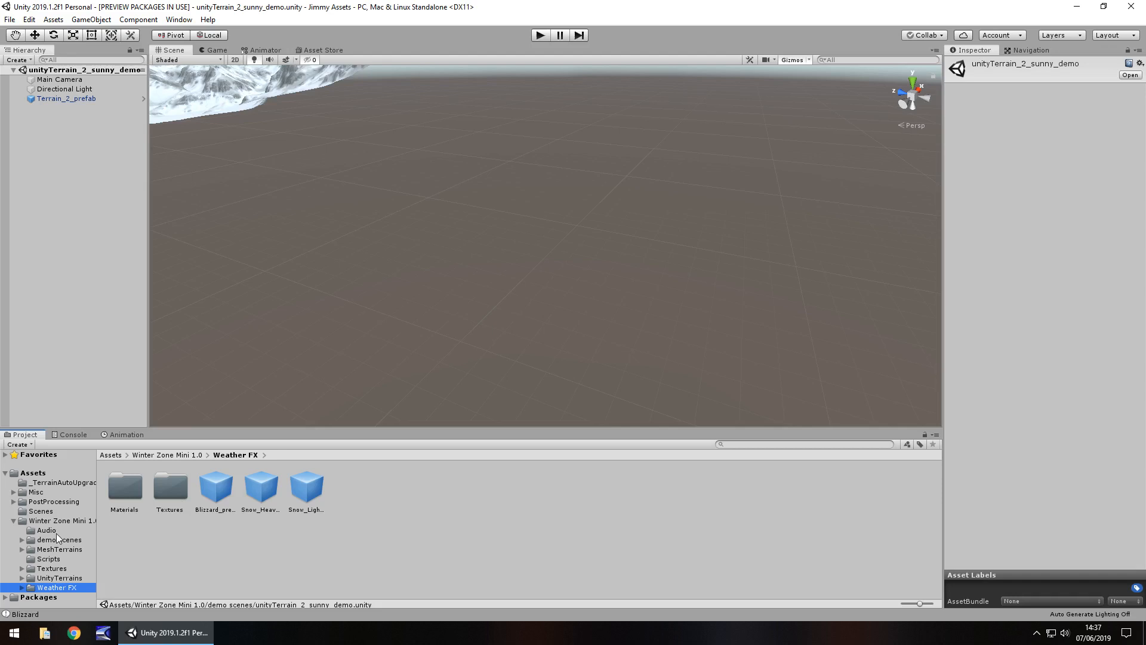
{"action": "left_click", "coordinate": [59, 540]}
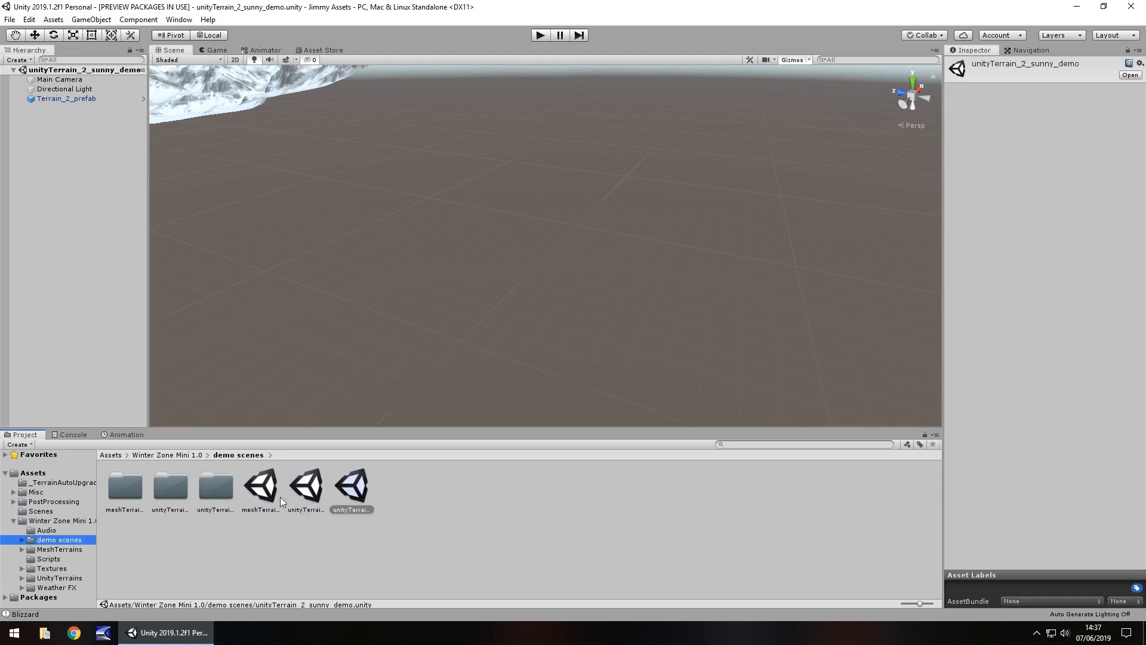
Open meshTerrains_demo and orbit to view the snowy mountain meshes from another side.
{"action": "double_click", "coordinate": [260, 484]}
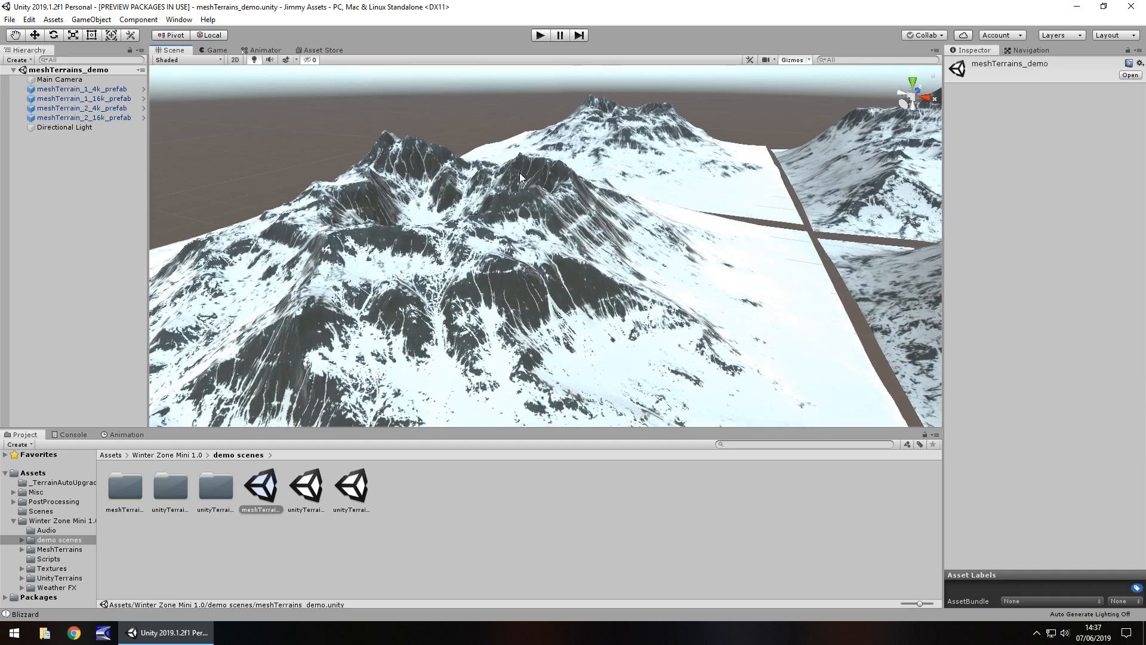
{"action": "mouse_move", "coordinate": [534, 253]}
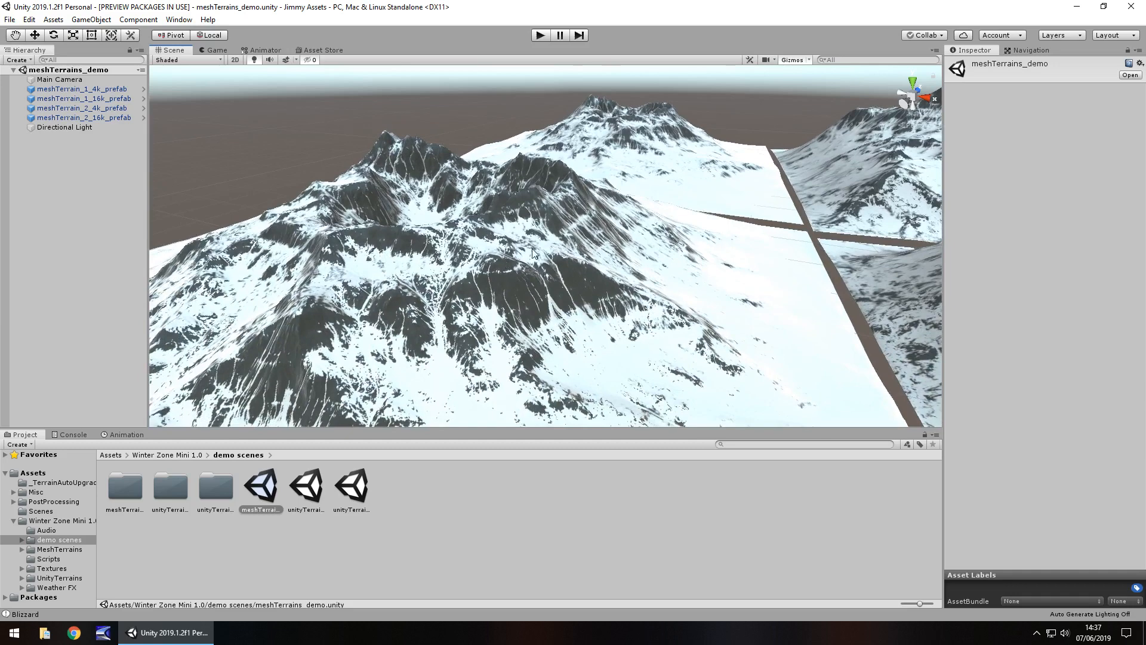
{"action": "mouse_move", "coordinate": [517, 284]}
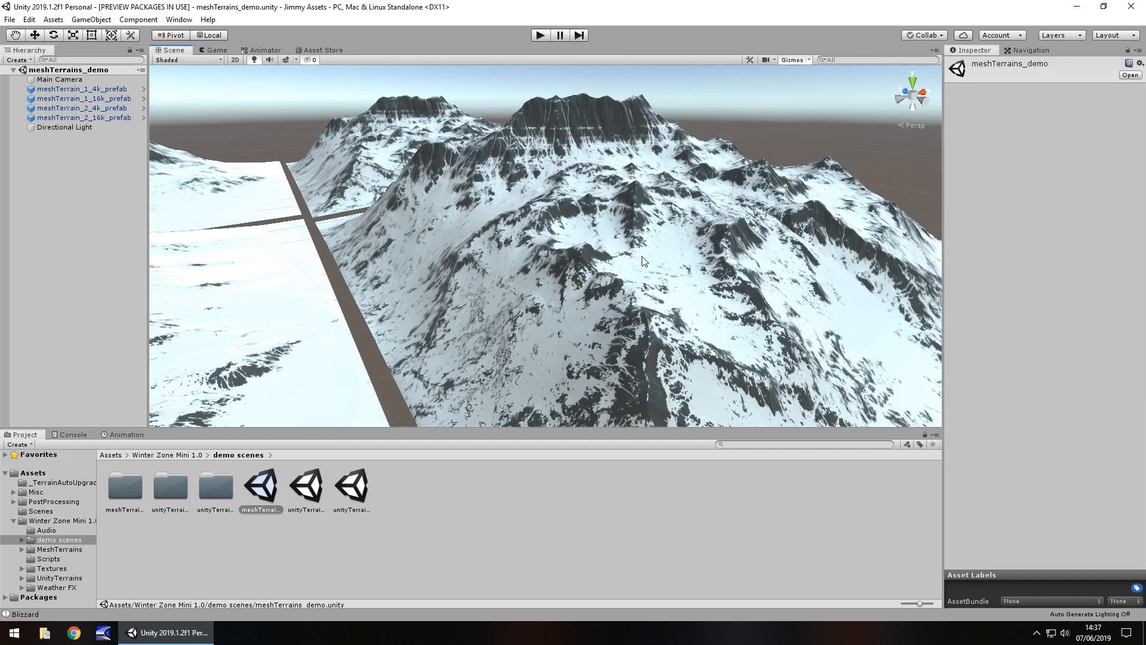
{"action": "mouse_move", "coordinate": [715, 193]}
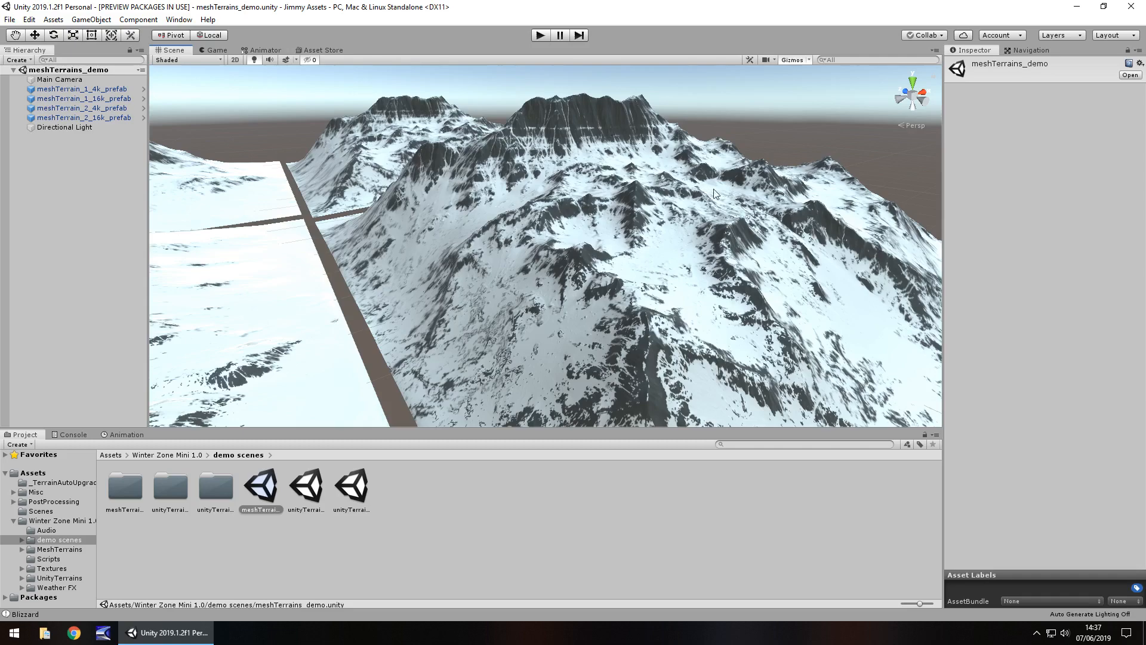
{"action": "left_click_drag", "start_coordinate": [716, 193], "coordinate": [544, 190]}
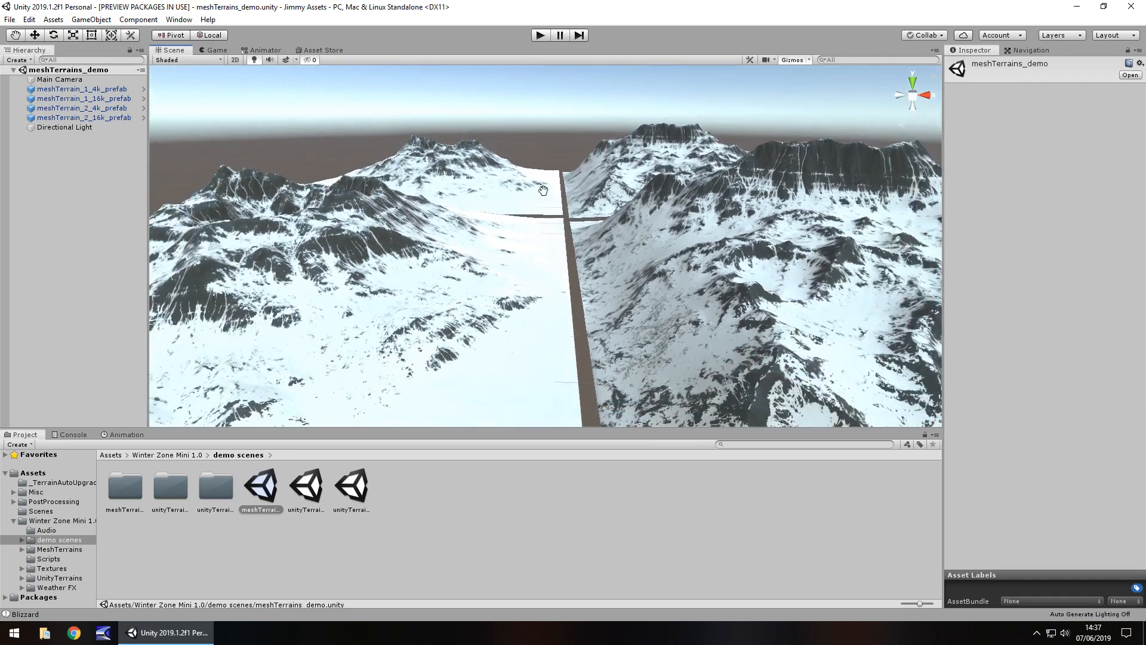